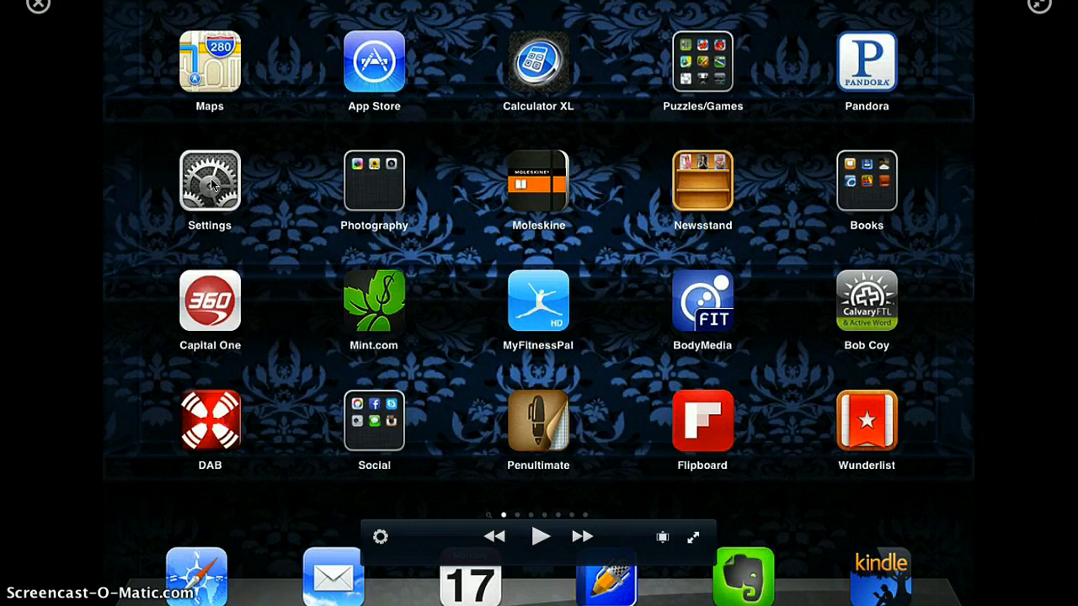
click(209, 179)
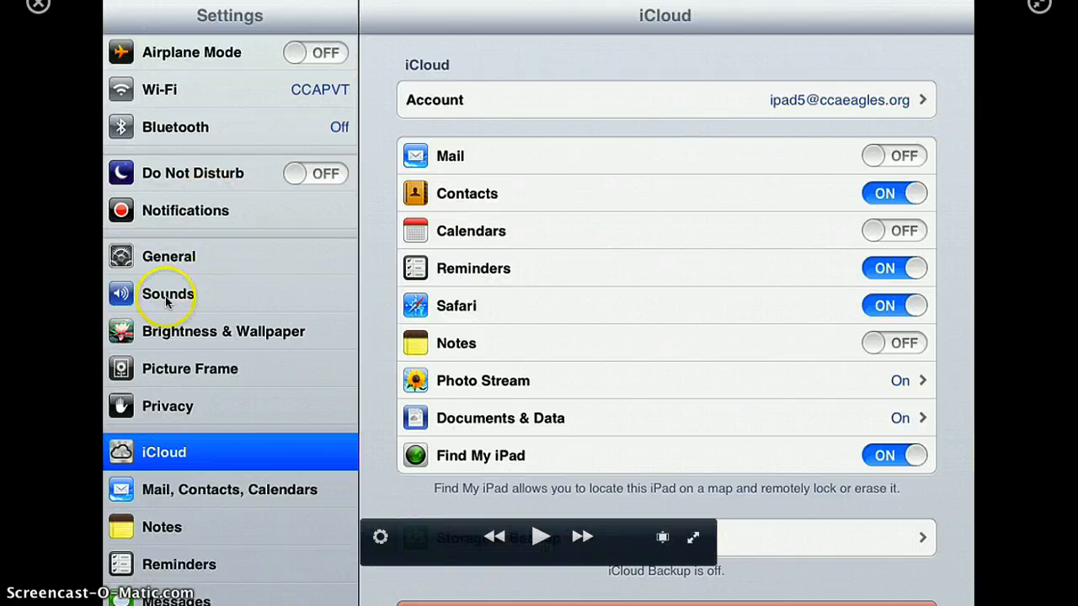
click(169, 256)
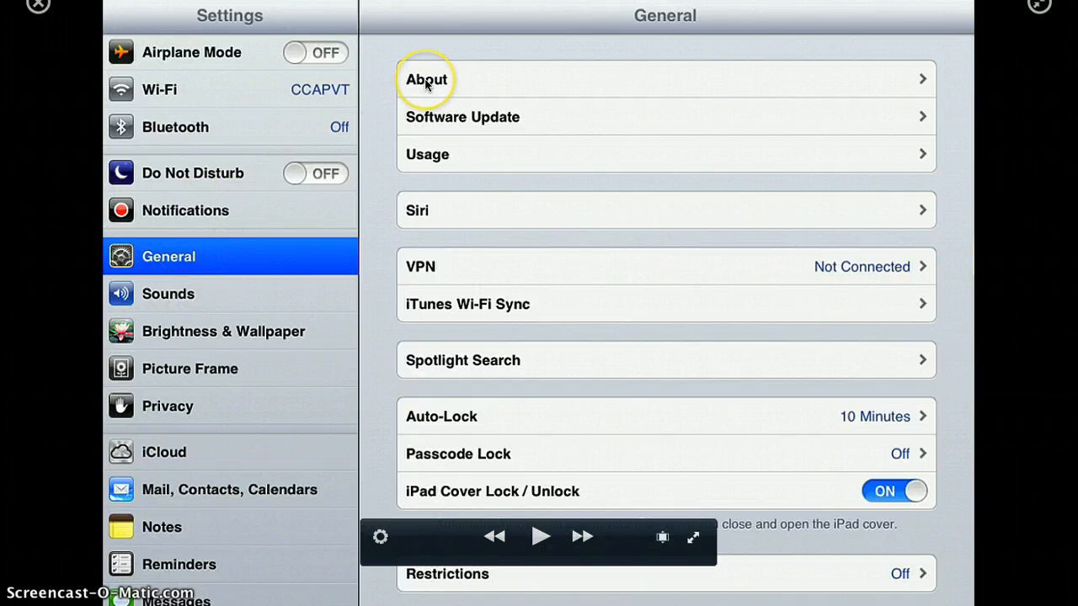
click(425, 79)
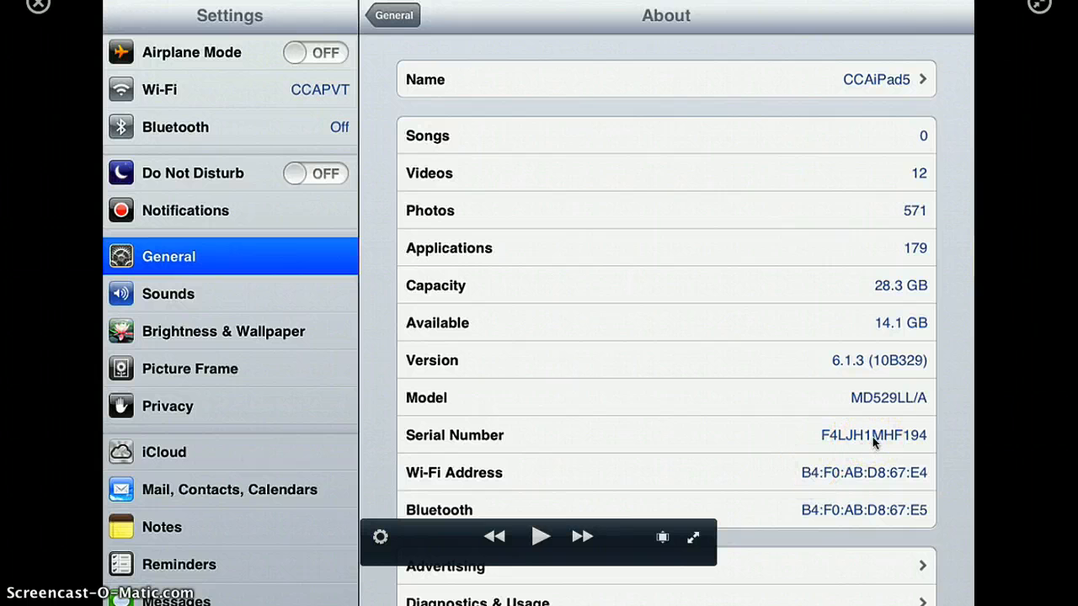
click(872, 435)
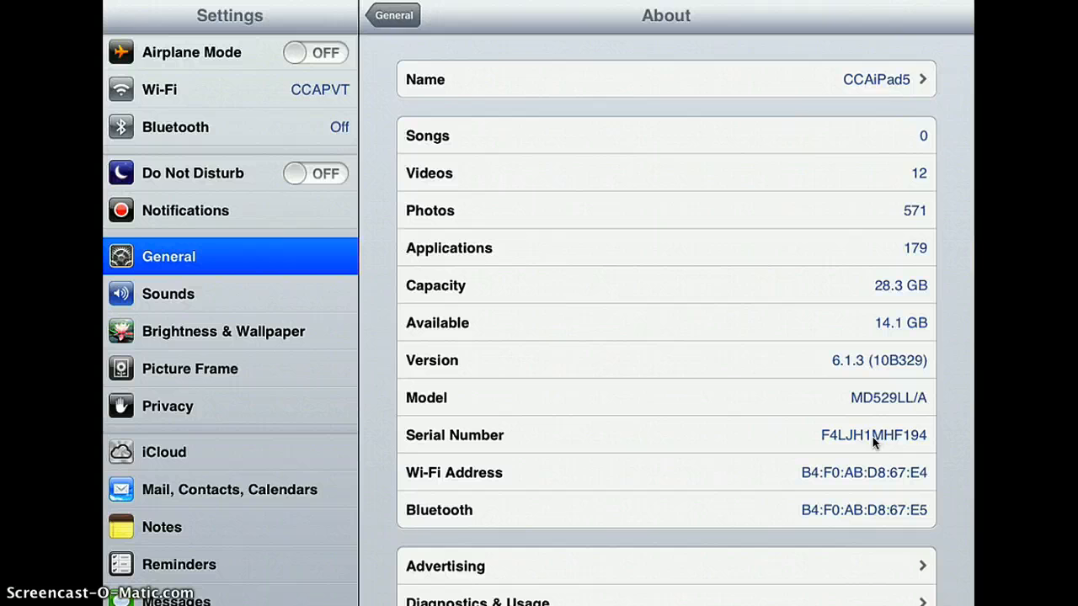
scroll(down, 3)
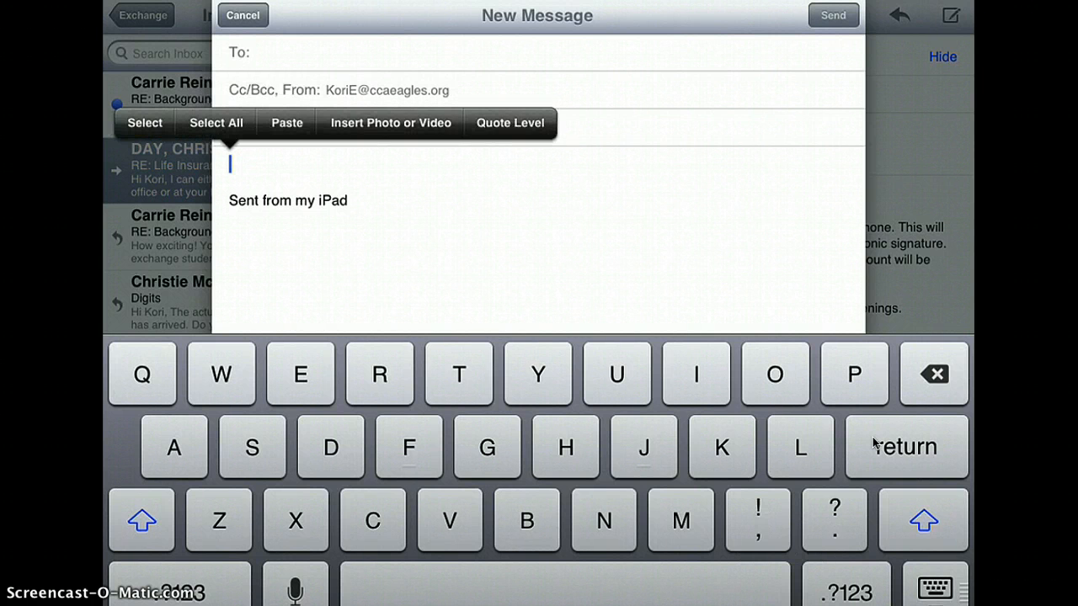
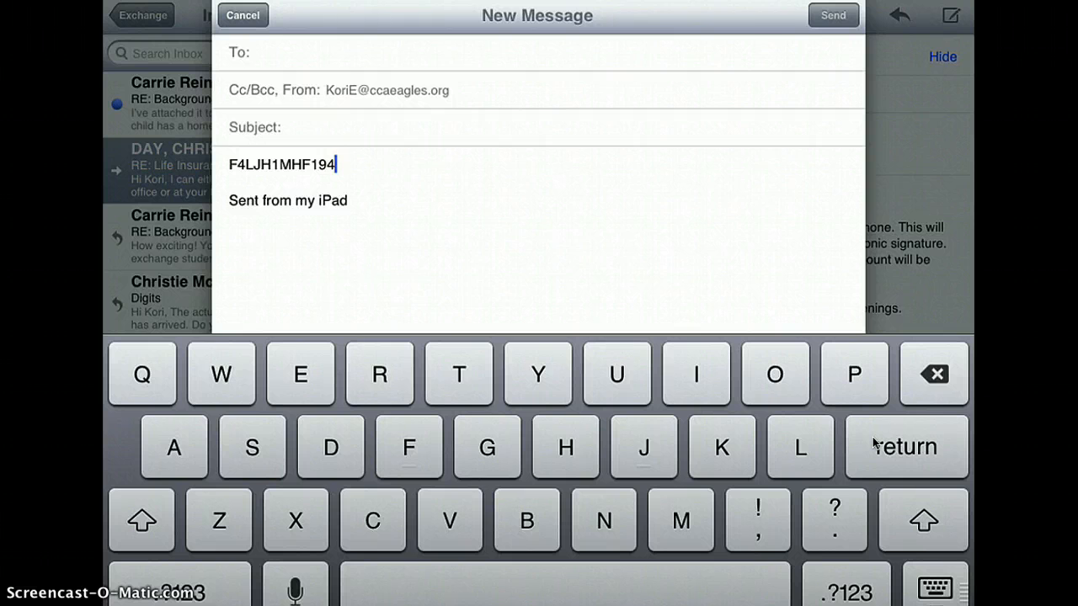
click(243, 15)
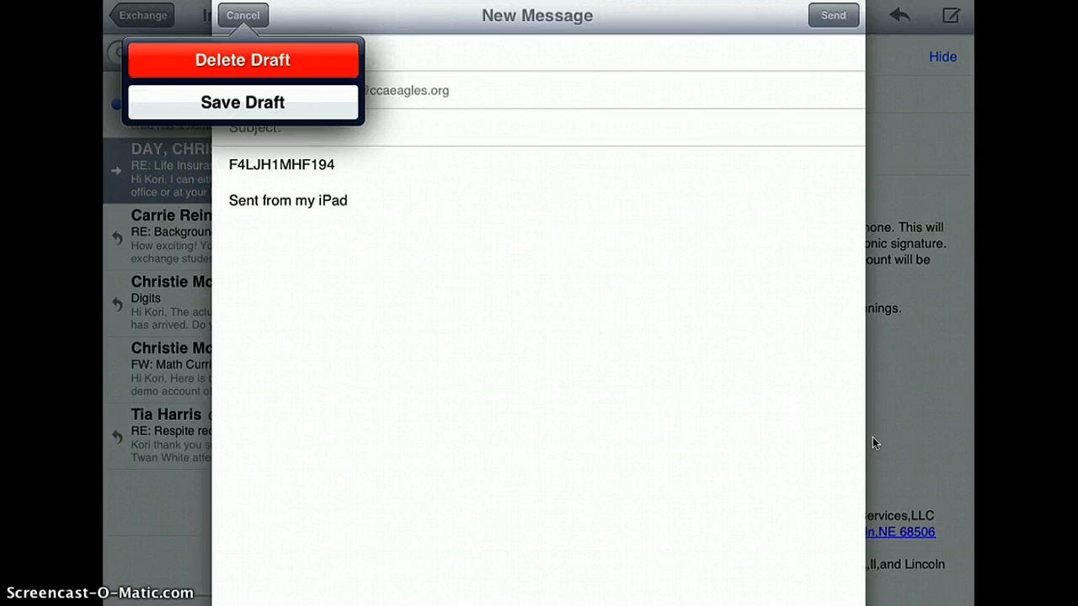
click(243, 60)
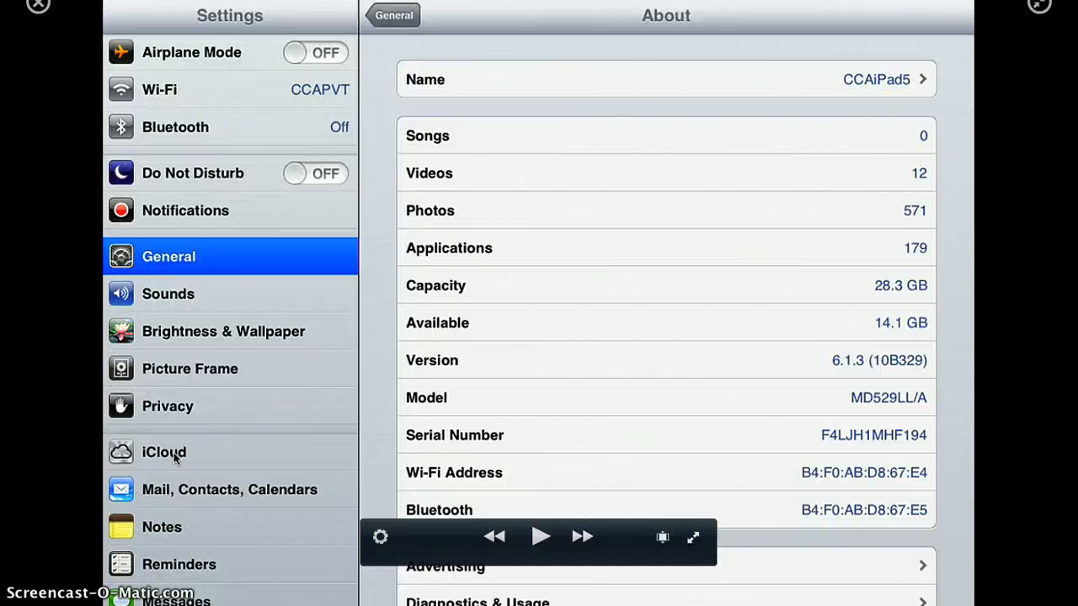
In iCloud settings toggle Find My iPad off and on, allowing it to show location
click(164, 451)
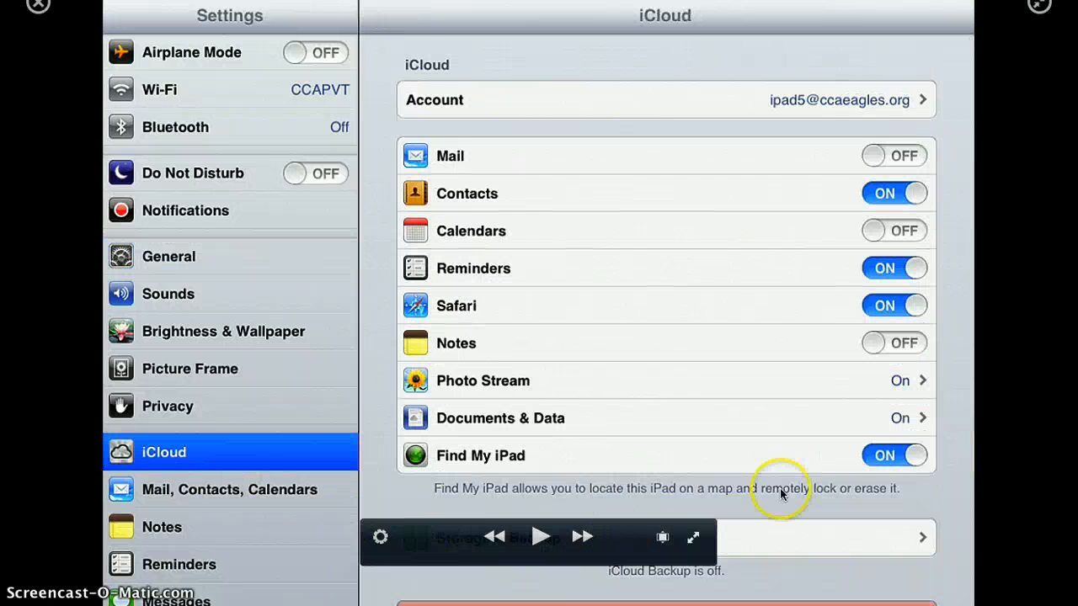
mouse_move(896, 465)
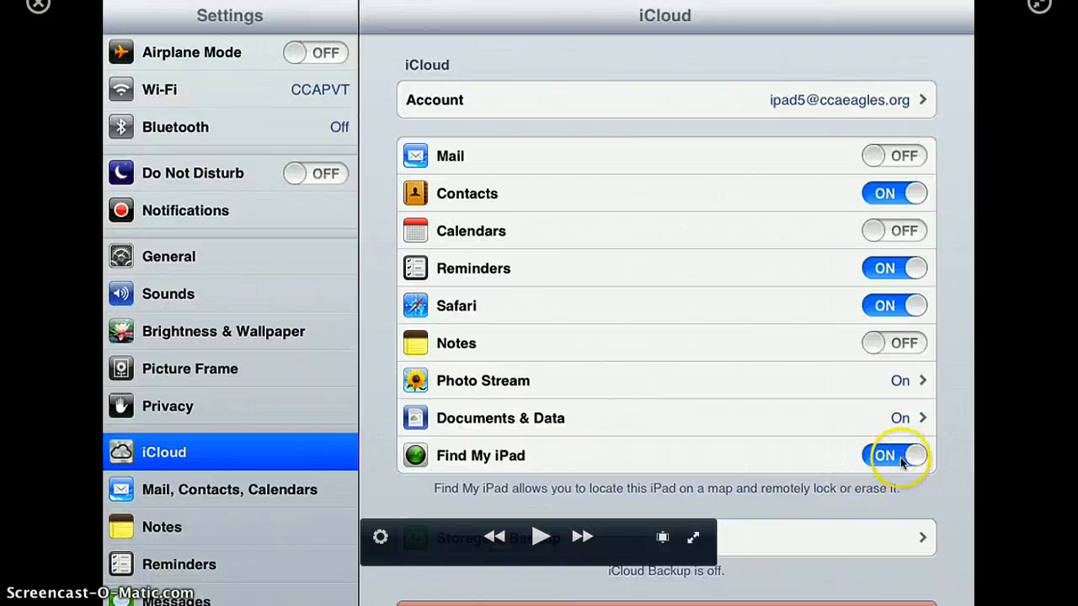
click(895, 455)
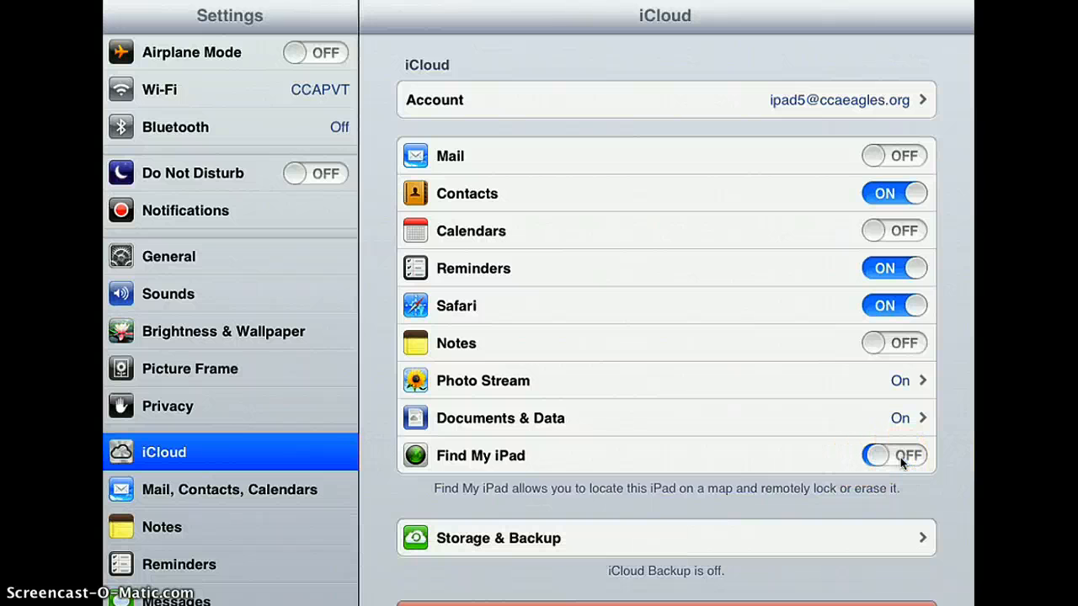
click(893, 455)
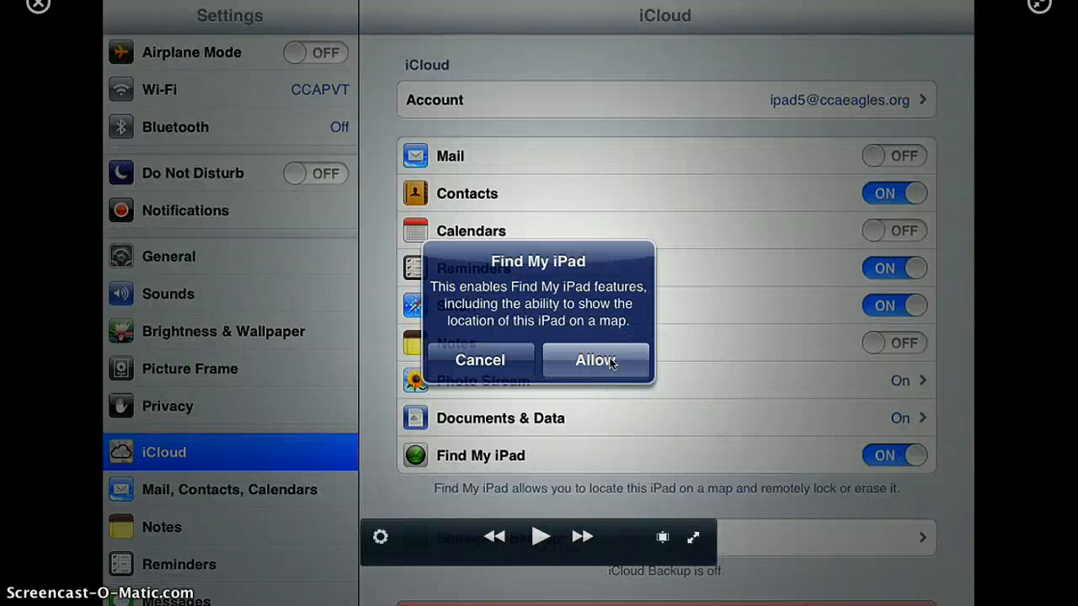
click(597, 360)
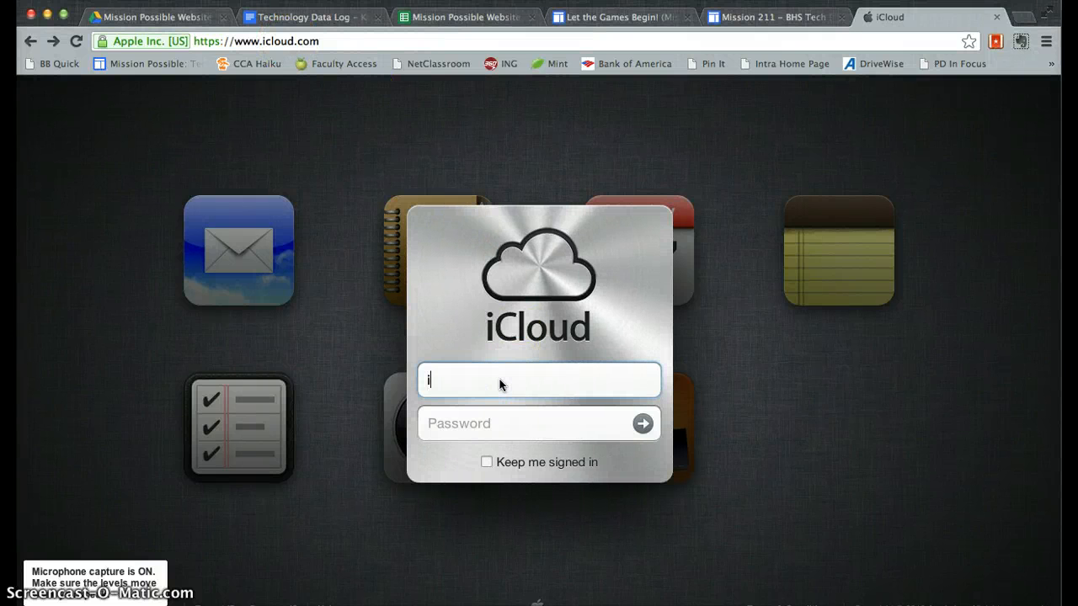
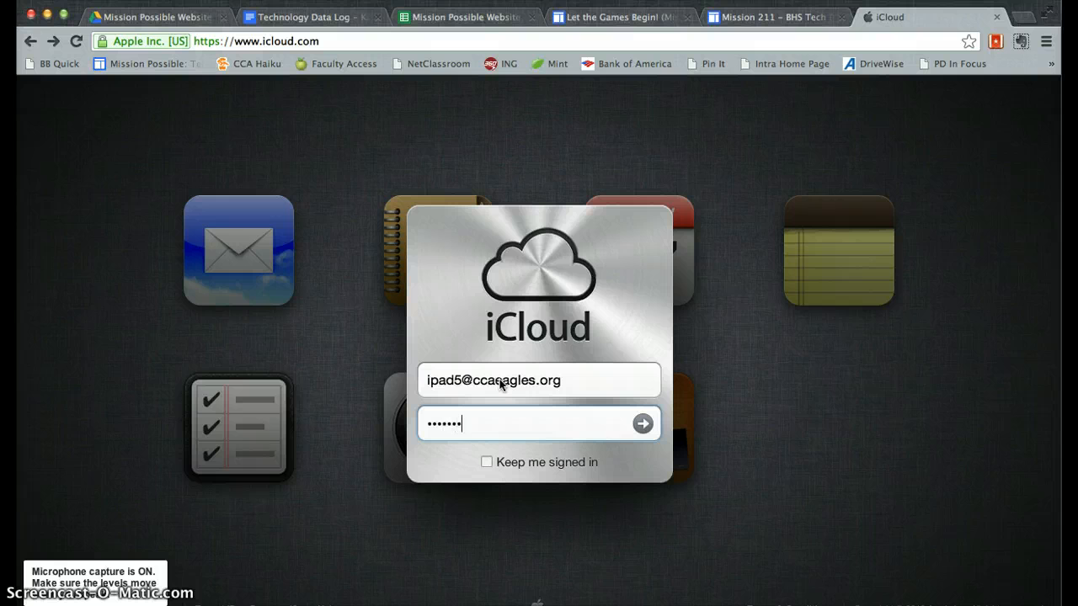
click(643, 425)
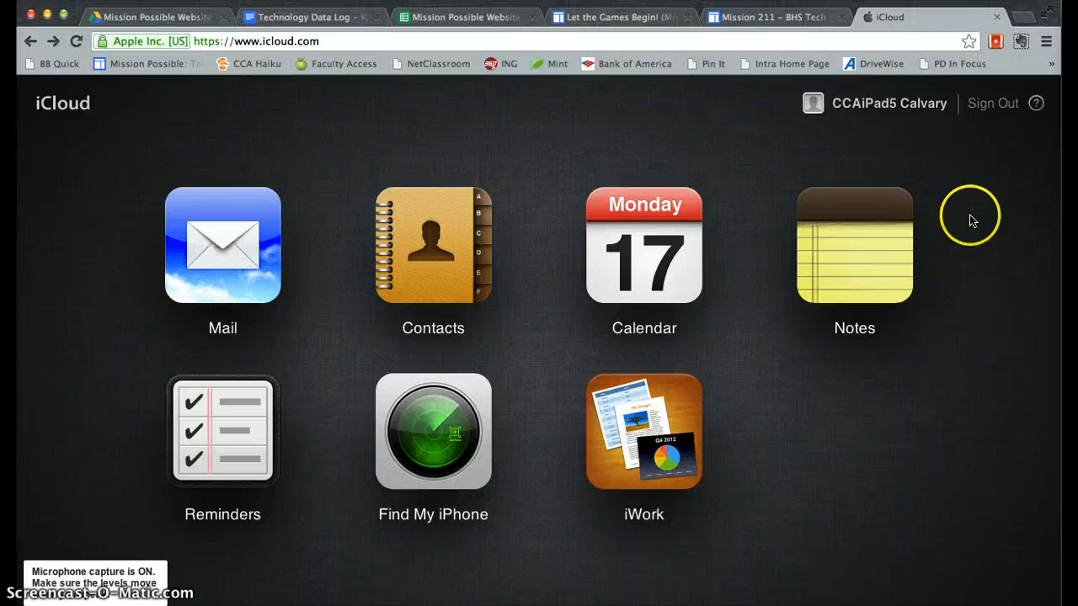
mouse_move(906, 115)
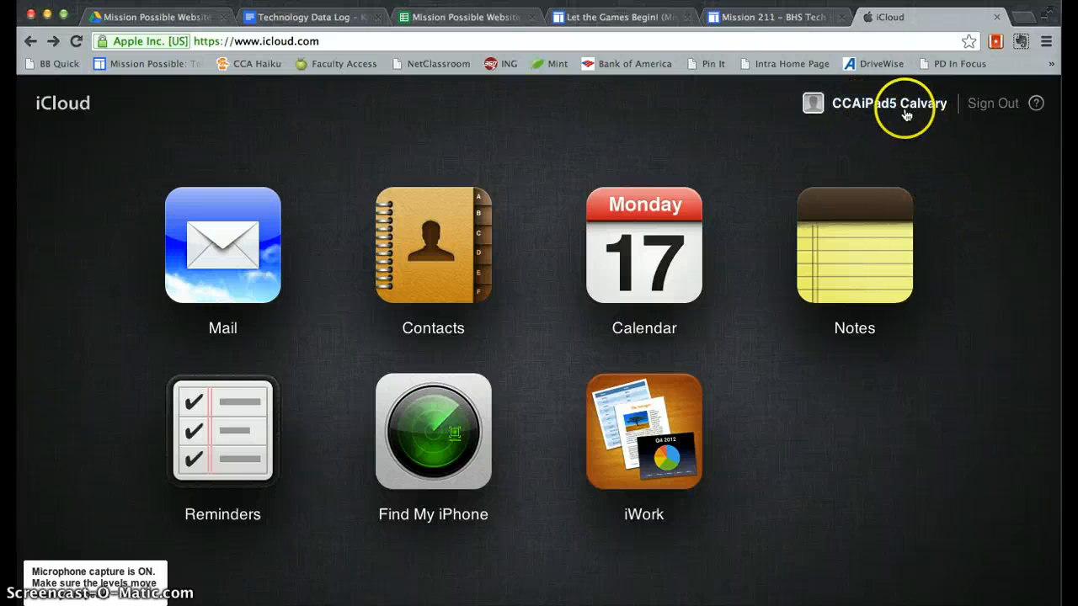
mouse_move(433, 431)
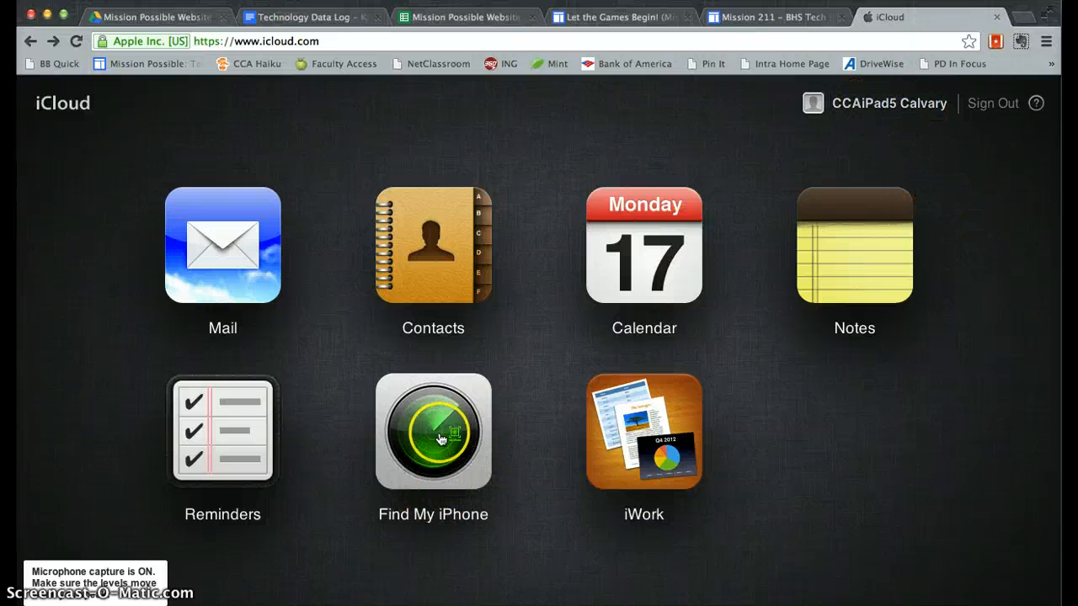
Launch Find My iPhone from the iCloud home page
click(433, 431)
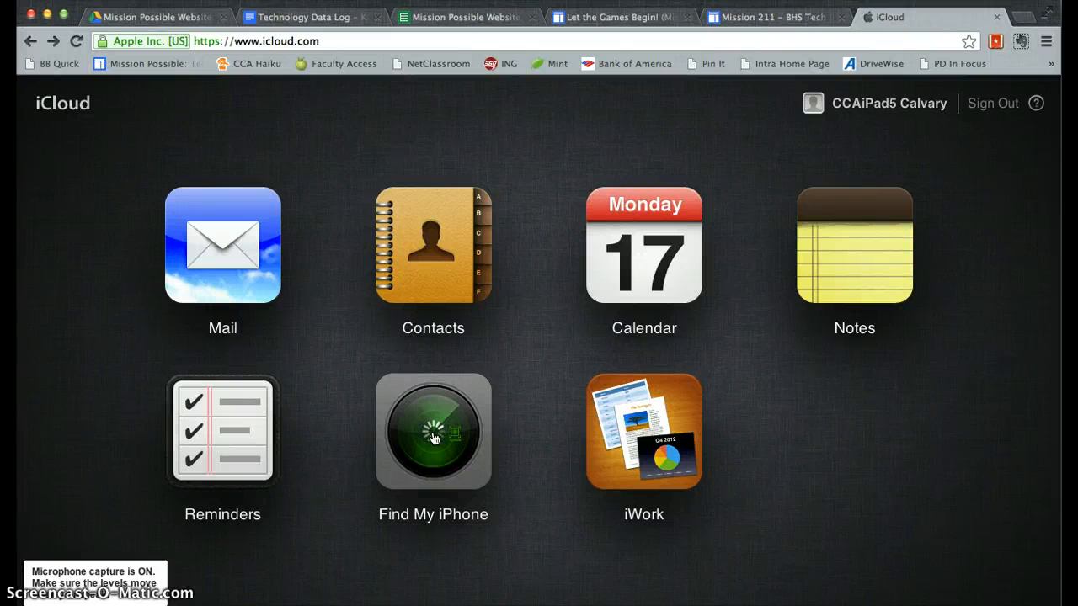
click(433, 431)
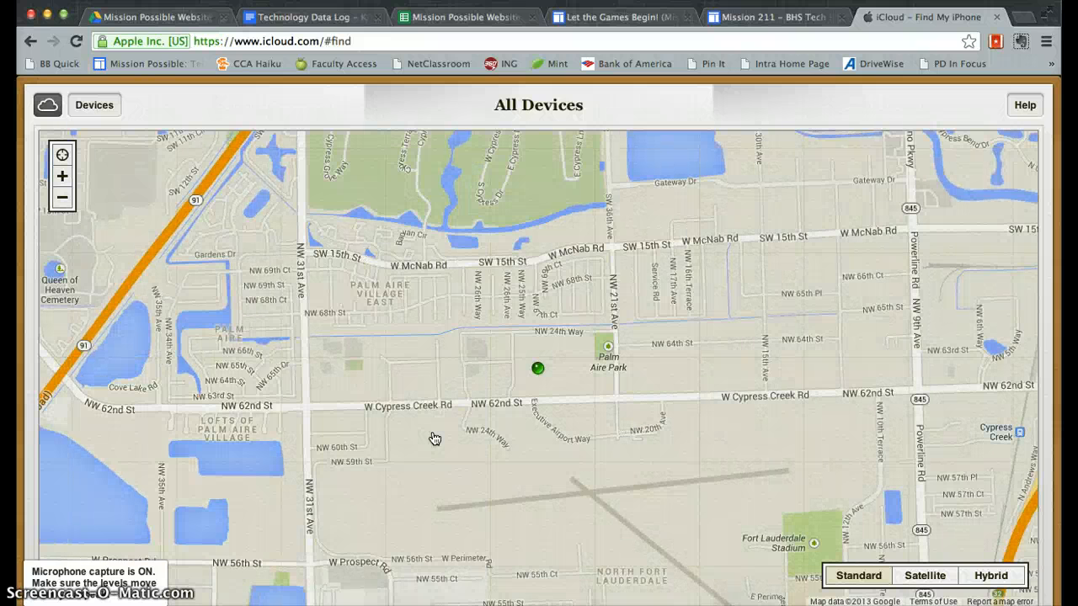
Select CCAiPad5's green dot on the map to show its name and status
click(538, 368)
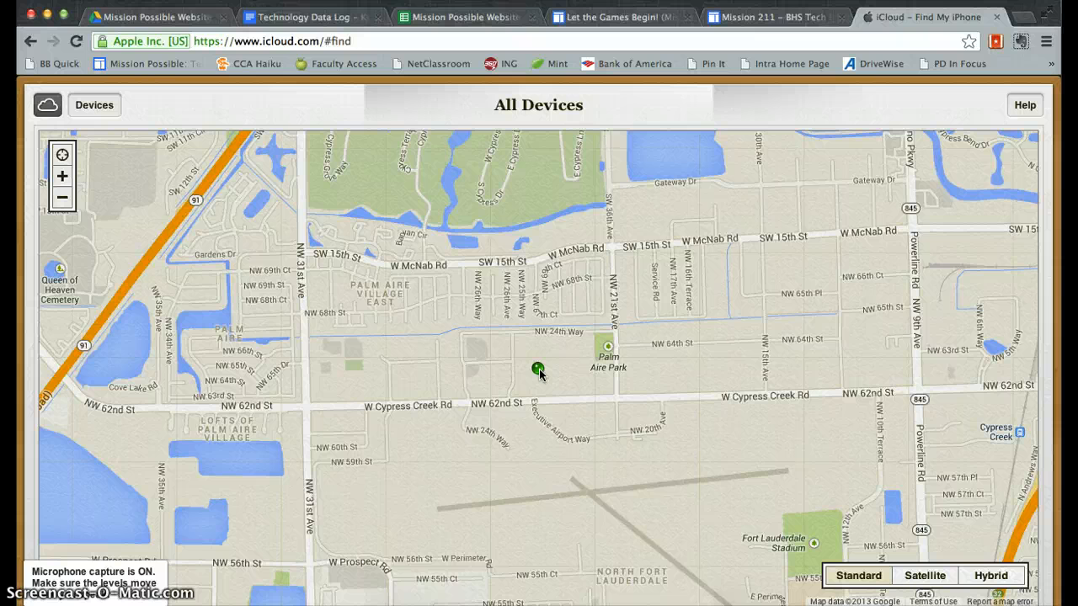
click(30, 41)
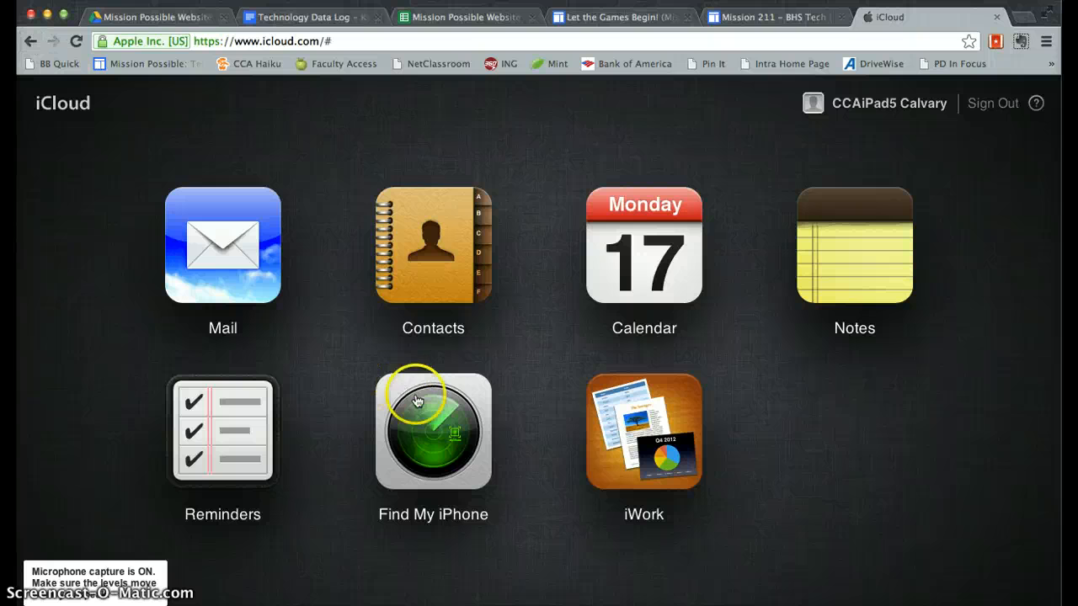
click(433, 432)
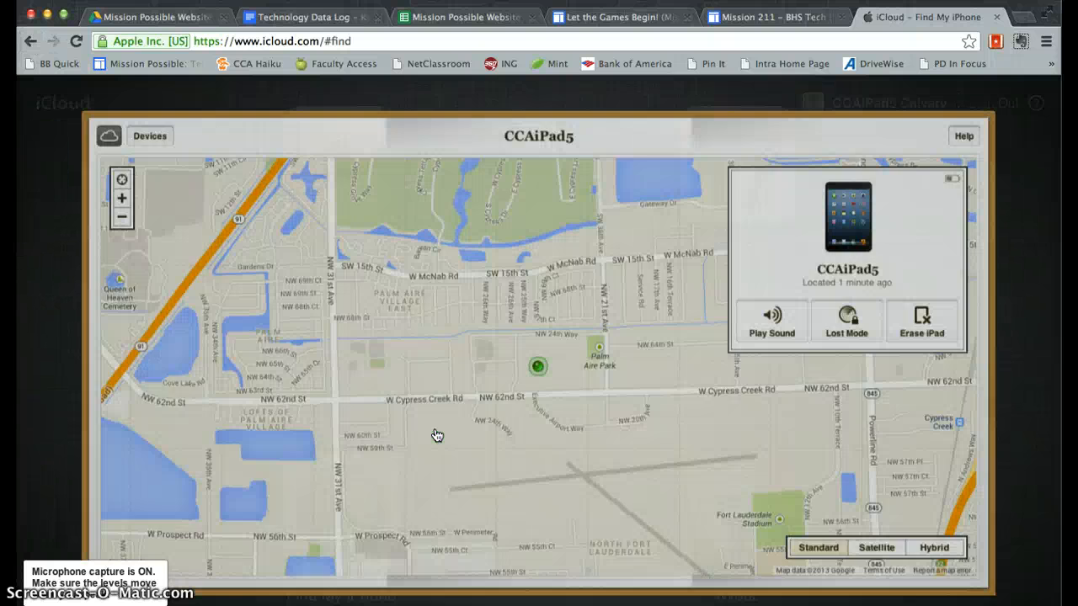
click(536, 367)
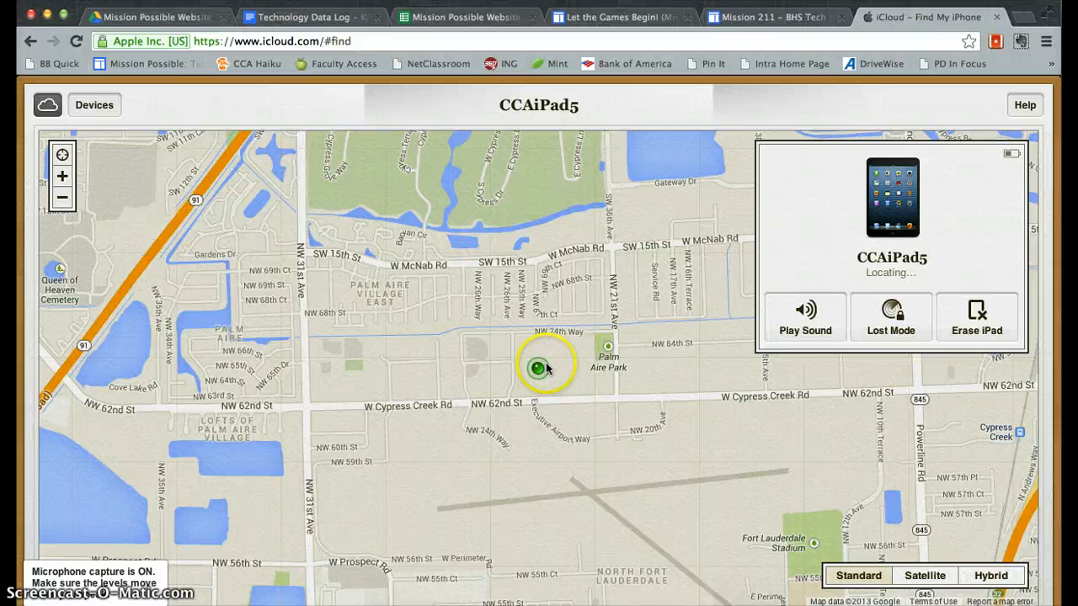
click(539, 367)
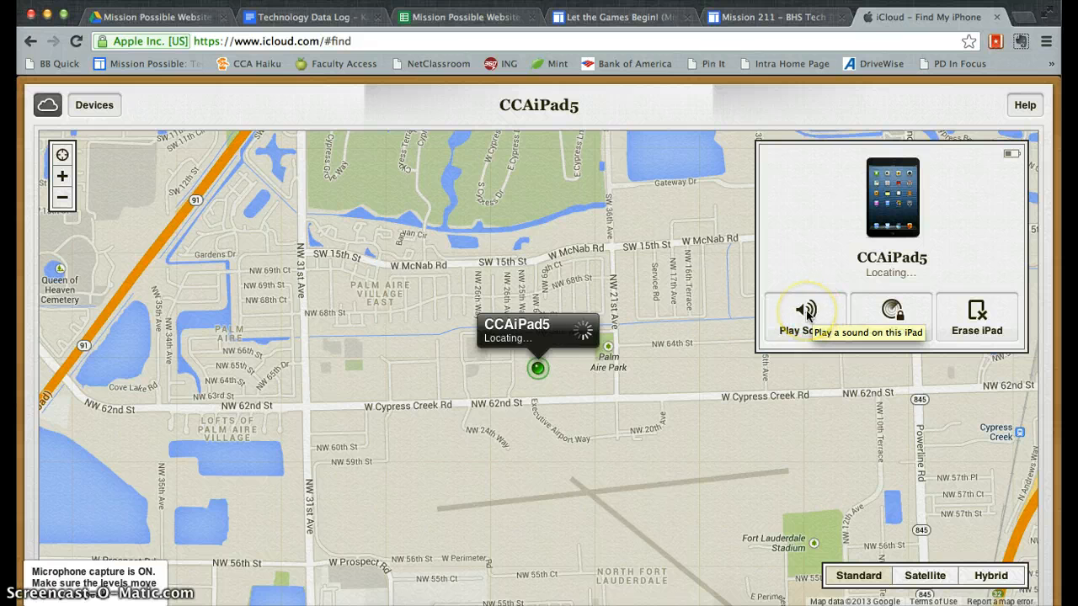
Send Play Sound to CCAiPad5 and dismiss the Find My iPad alert on the iPad
click(805, 310)
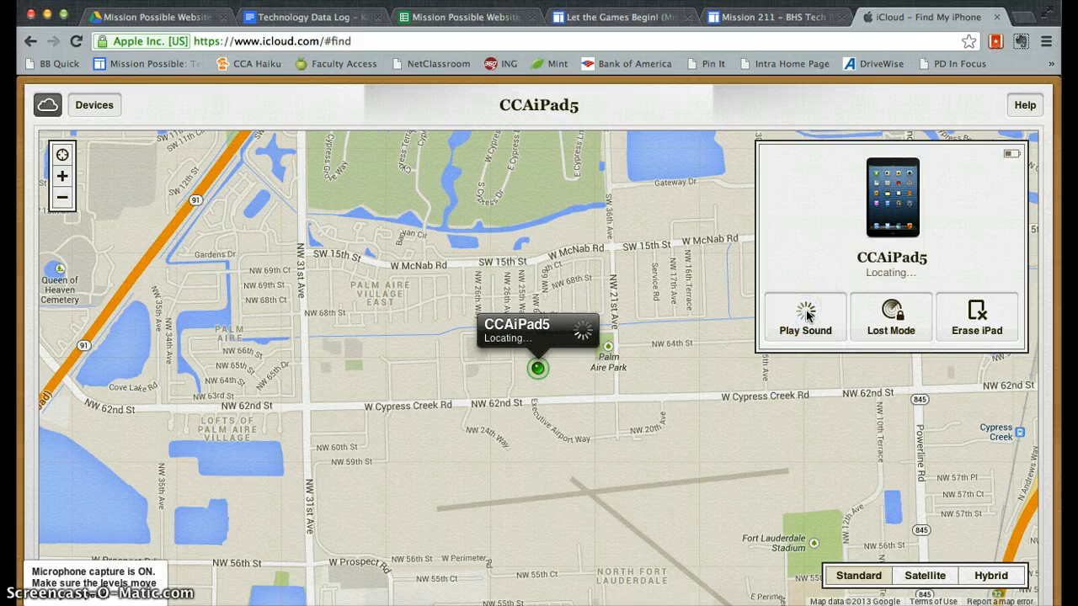
click(805, 310)
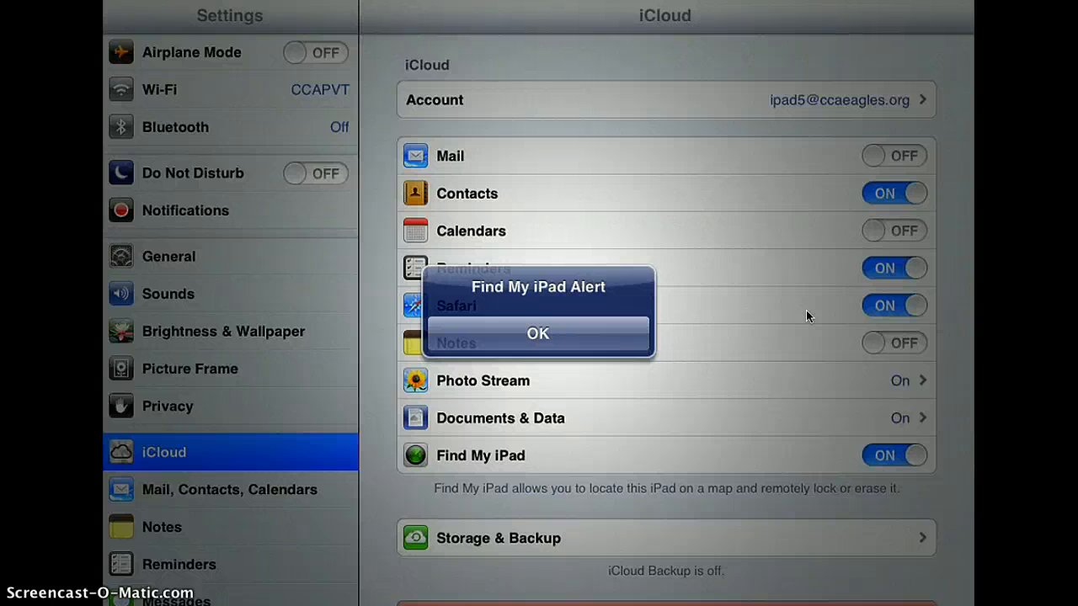
click(538, 334)
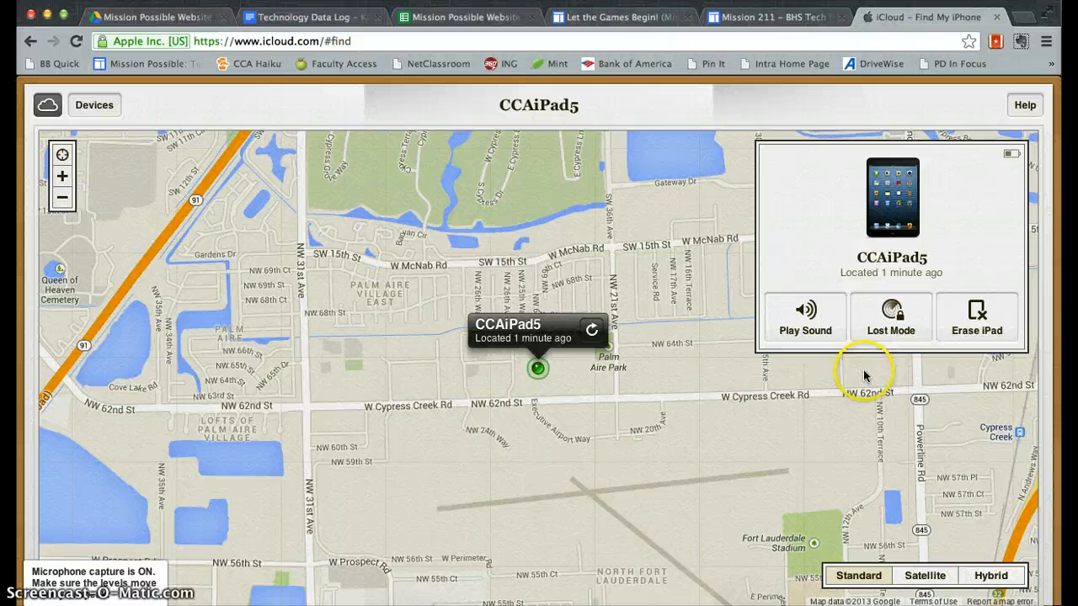
mouse_move(891, 320)
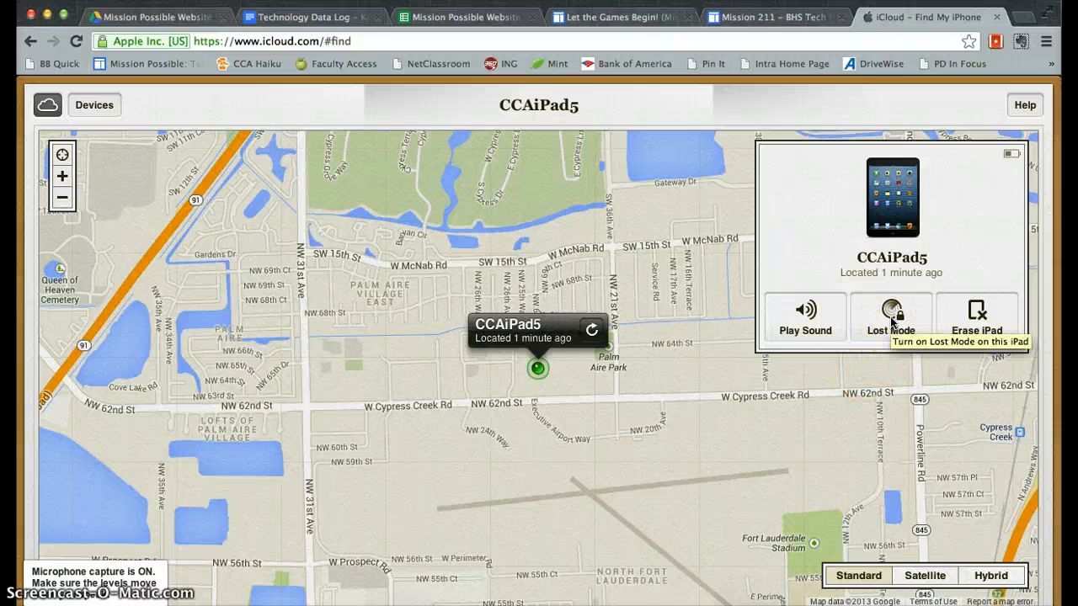
click(892, 316)
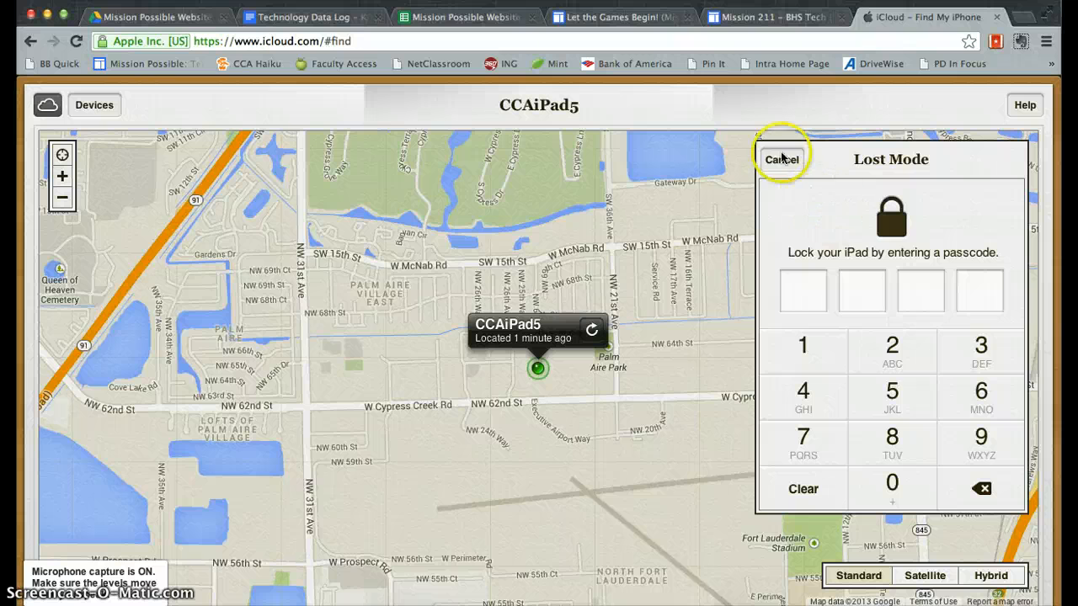
click(782, 159)
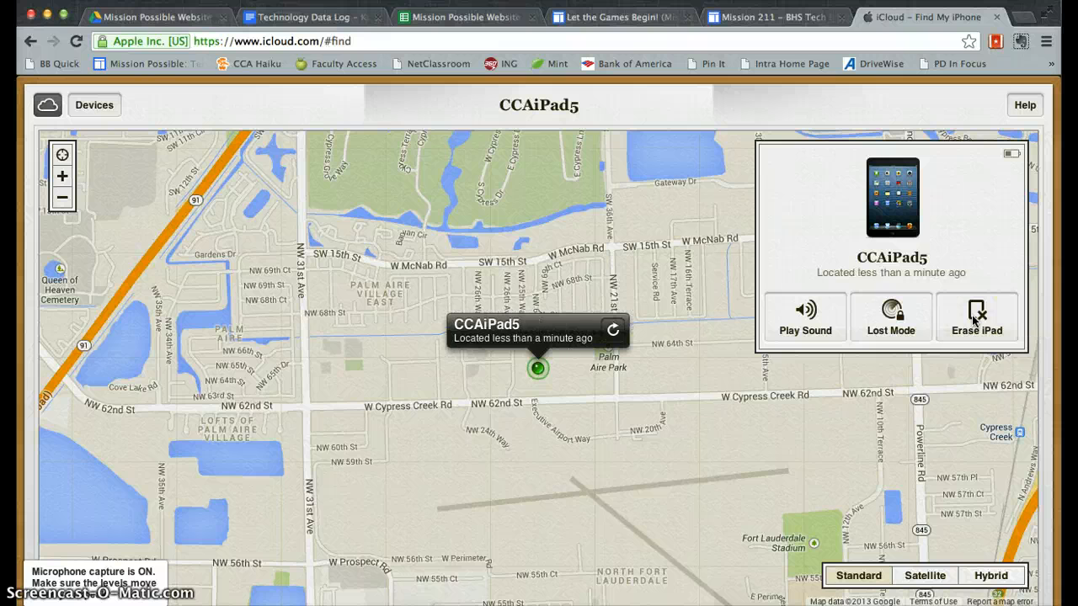
click(977, 317)
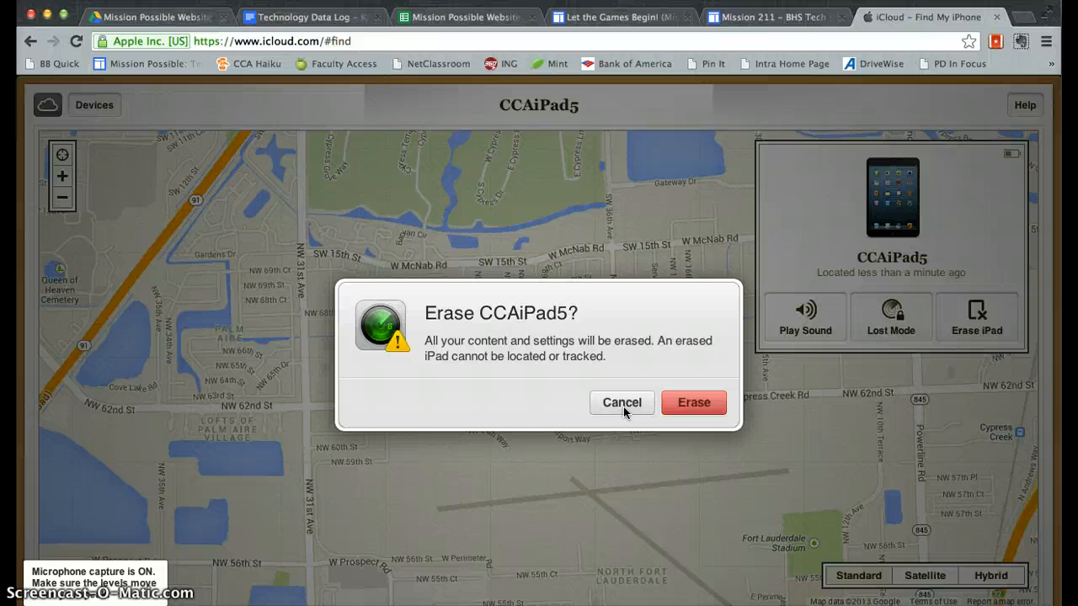
click(622, 401)
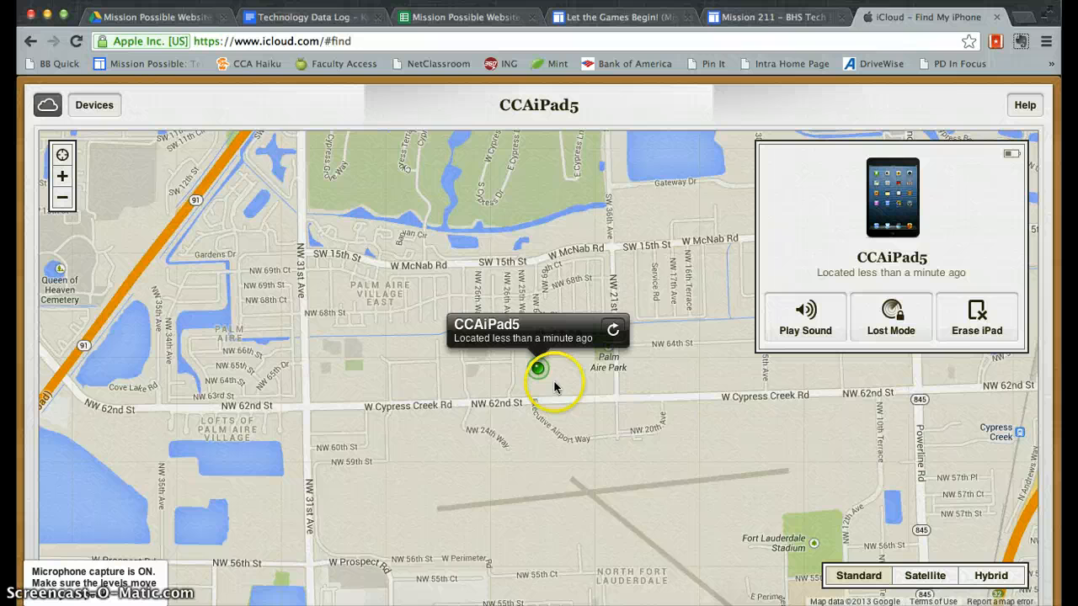